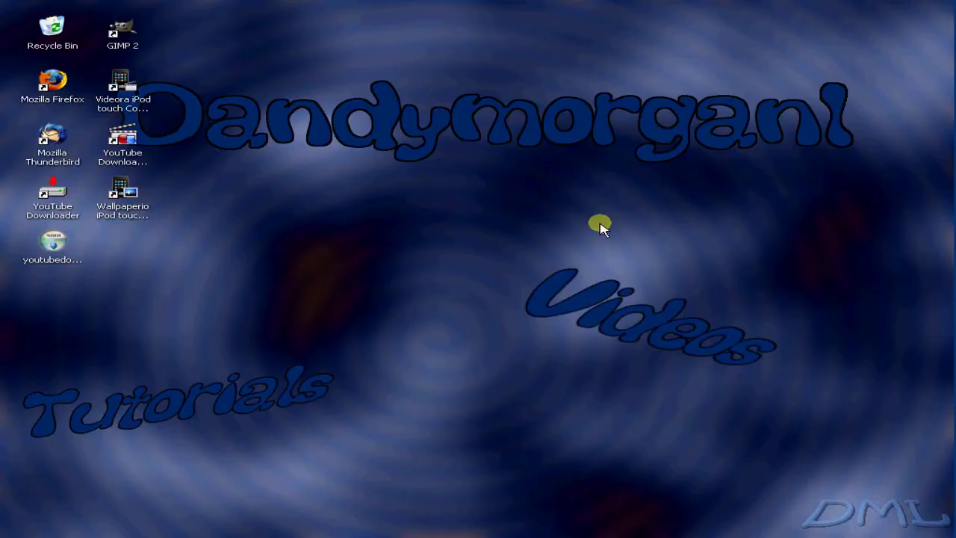
mouse_move(590, 212)
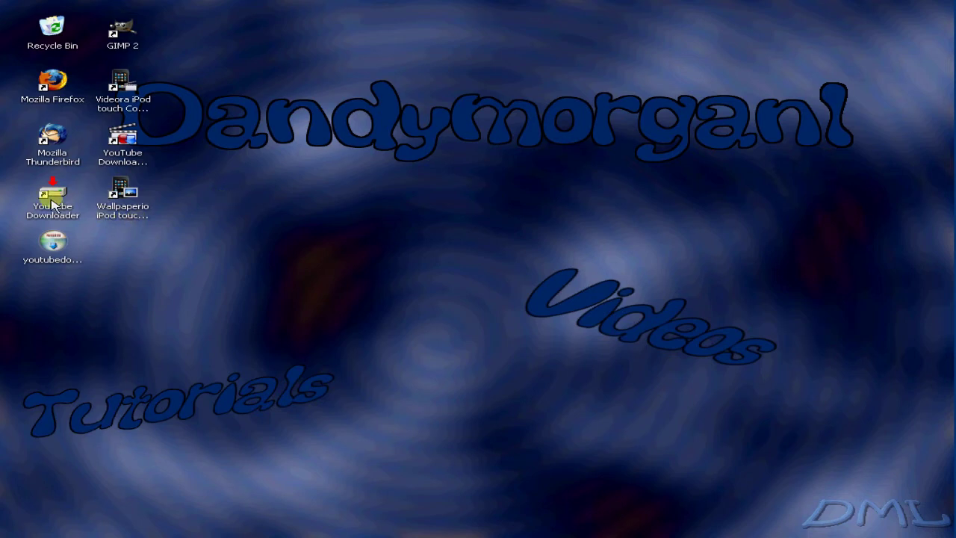
- Launch Mozilla Firefox from its desktop icon
left_click(52, 197)
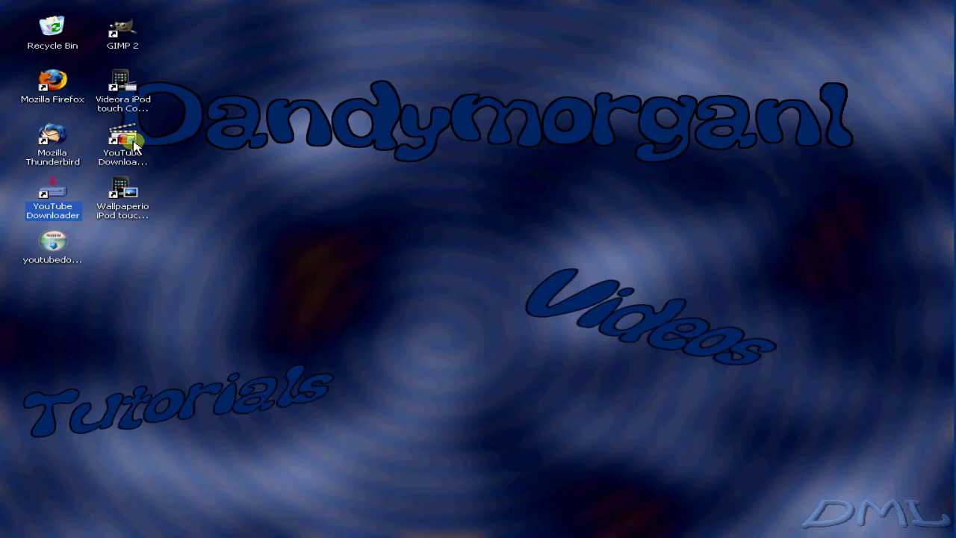
left_click(122, 85)
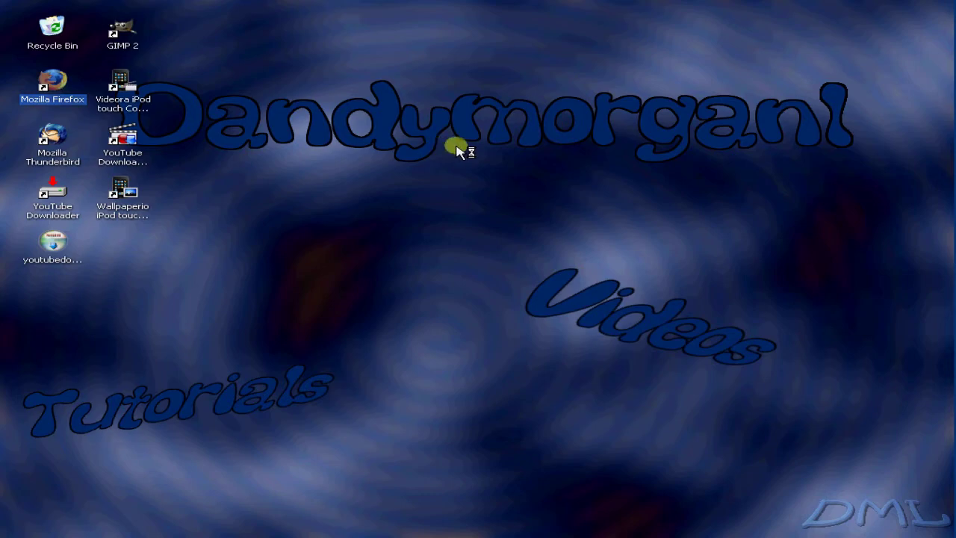
double_click(52, 85)
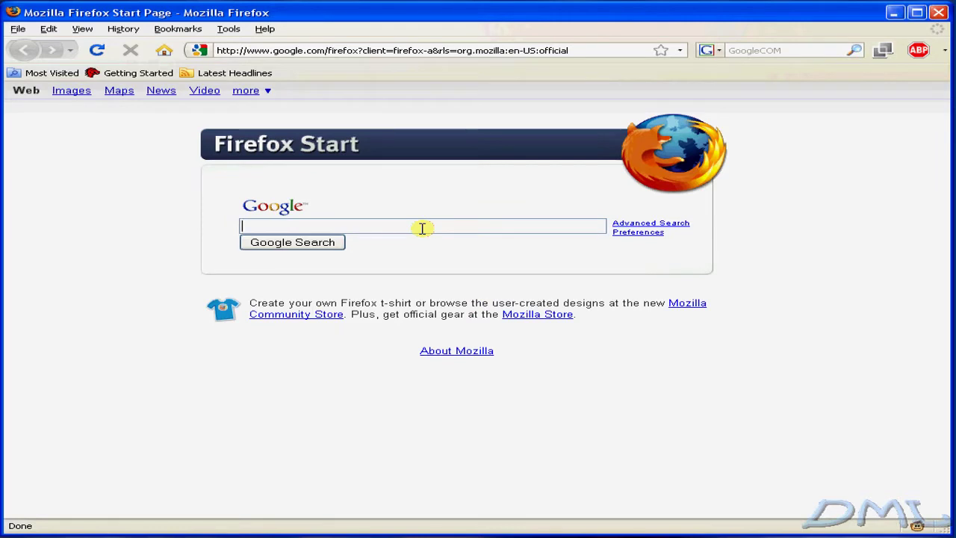
- Search Google for 'YouTube Download' from the start page
type("YouTube")
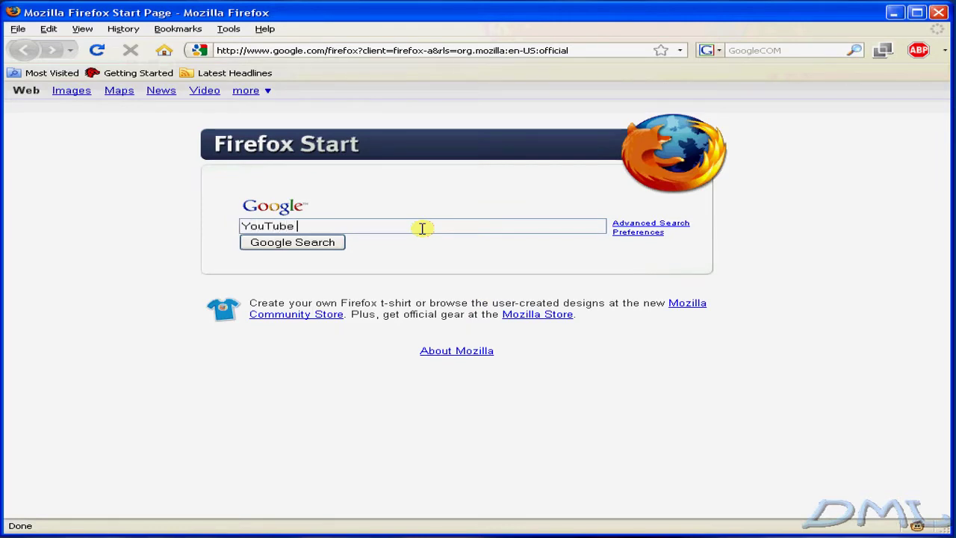
type("Download")
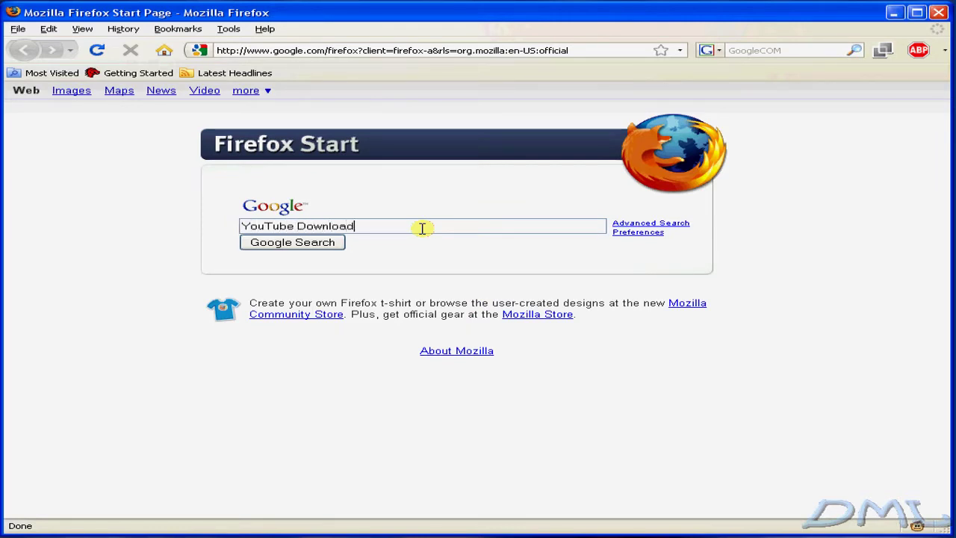
mouse_move(417, 227)
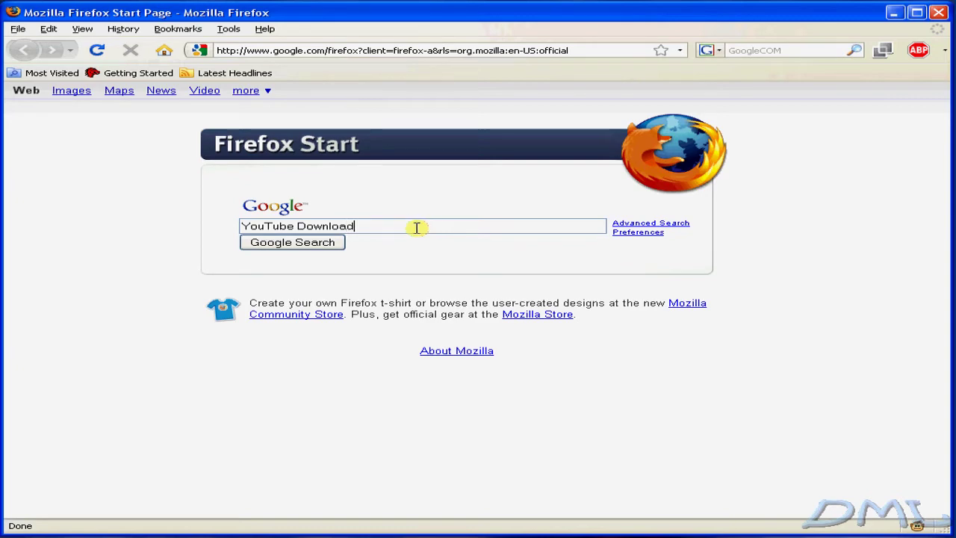
mouse_move(307, 242)
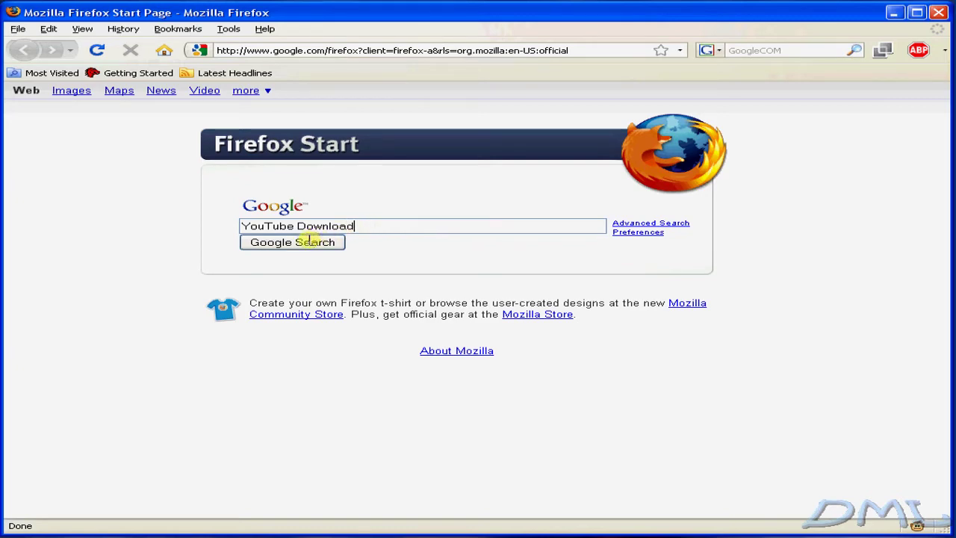
left_click(292, 242)
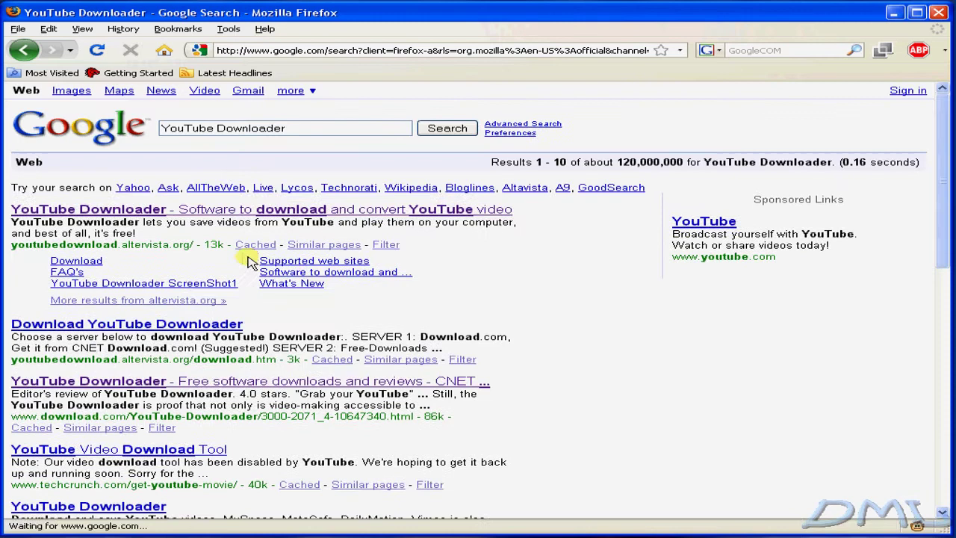
mouse_move(116, 212)
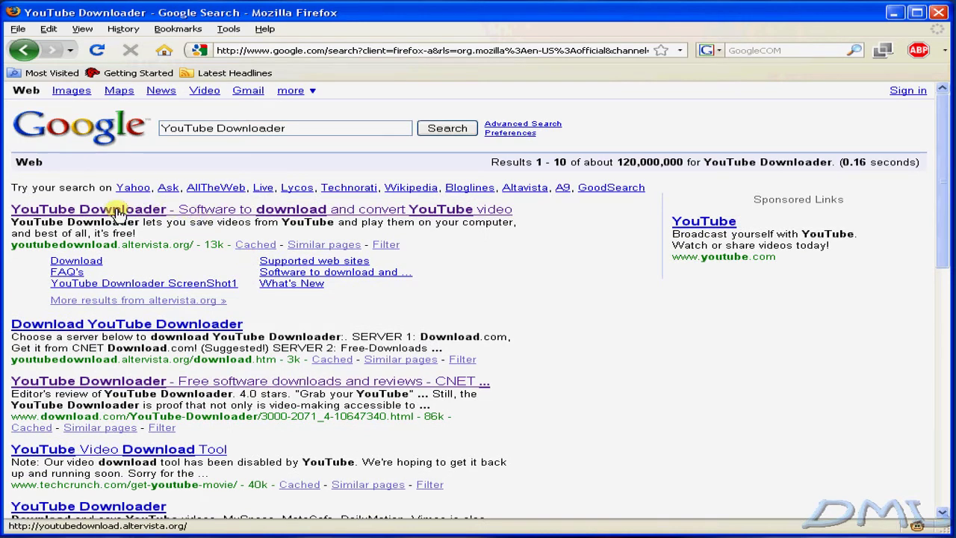
- Follow the BienneSoft result to its free-version download page on Download.com
left_click(90, 209)
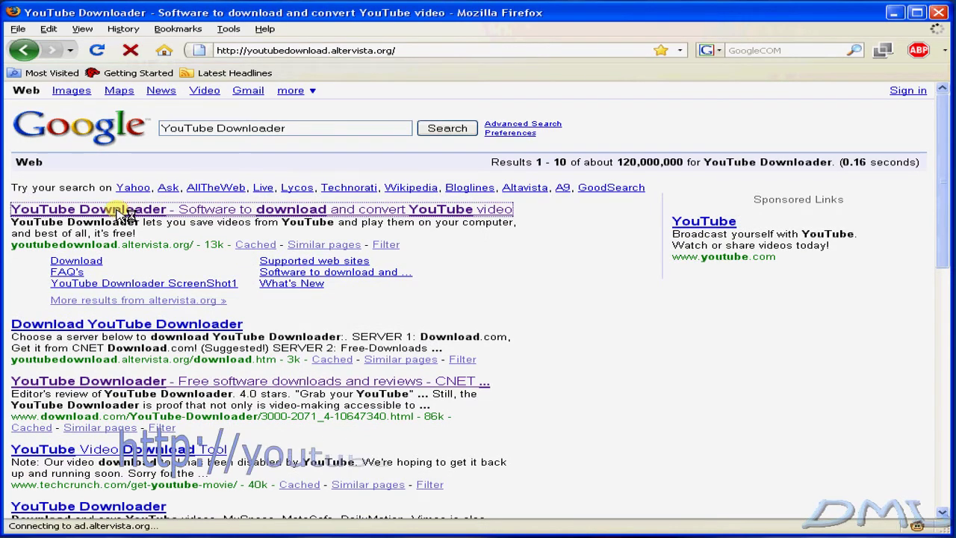
left_click(90, 209)
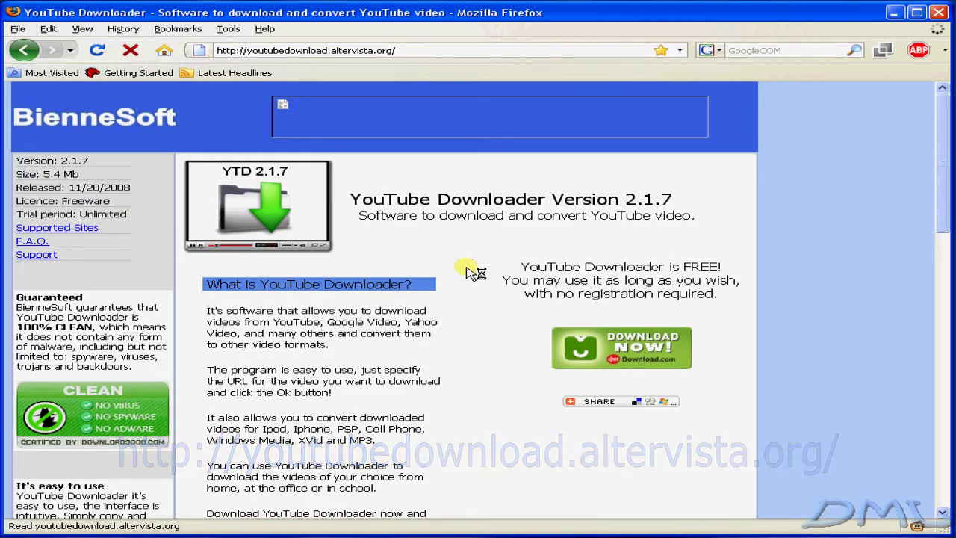
scroll("down", 3)
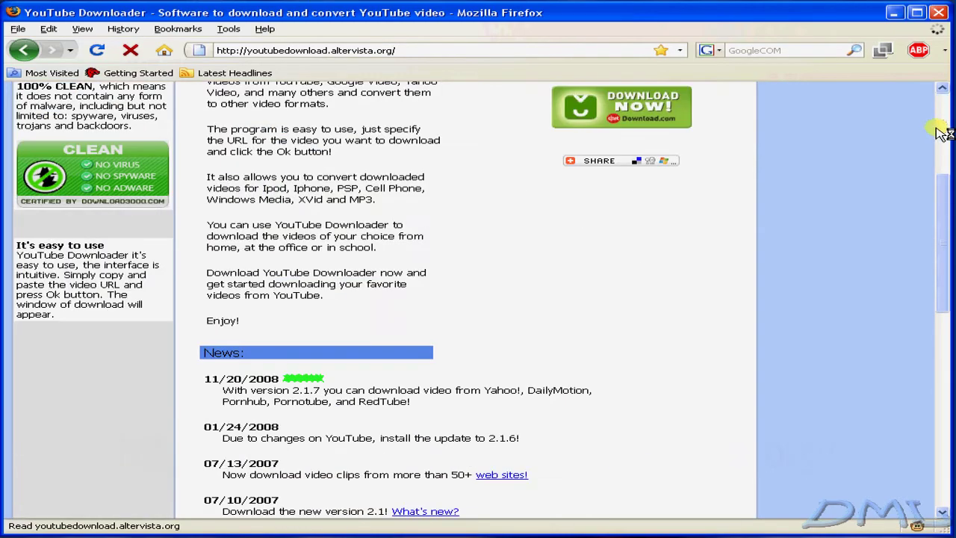
scroll("down", 3)
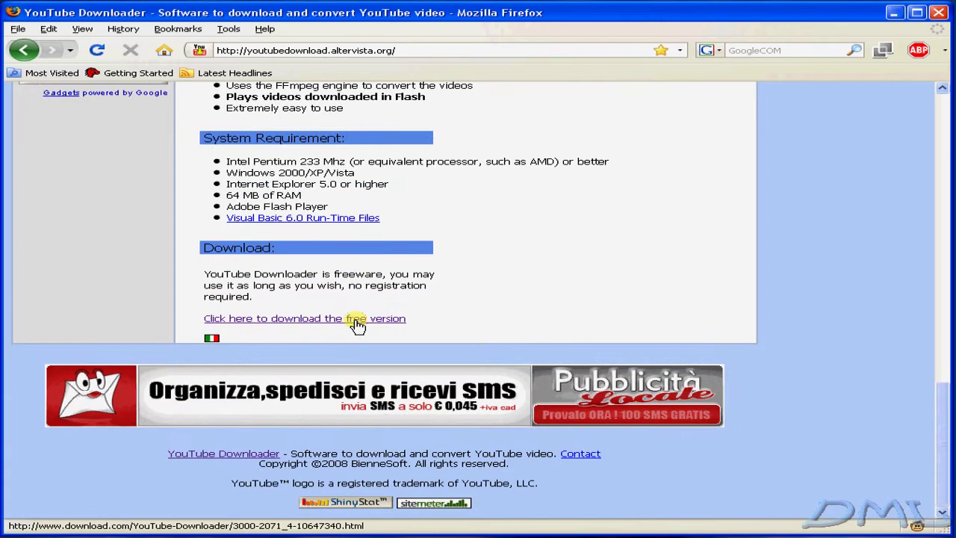
left_click(305, 319)
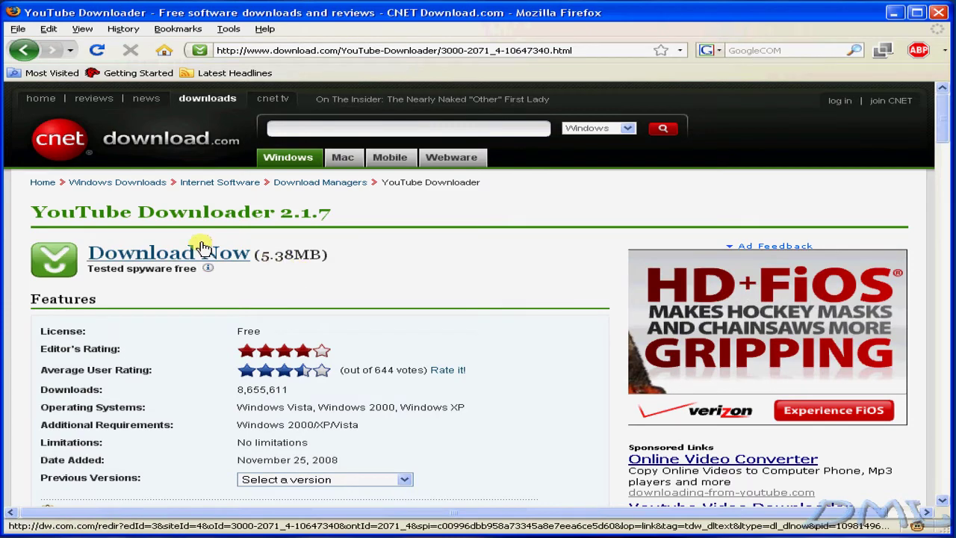
- Start the YouTube Downloader download from CNET and minimize Firefox to the desktop
left_click(168, 254)
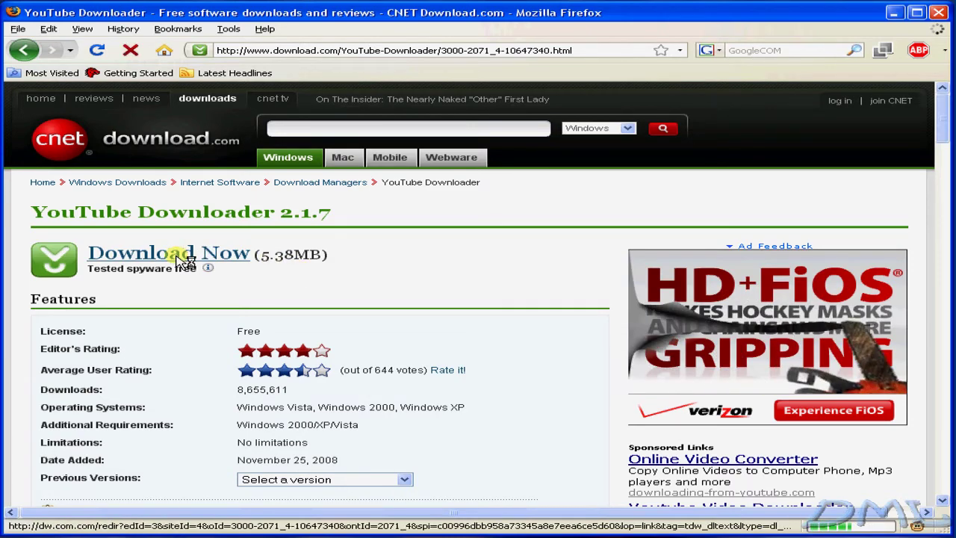
left_click(168, 254)
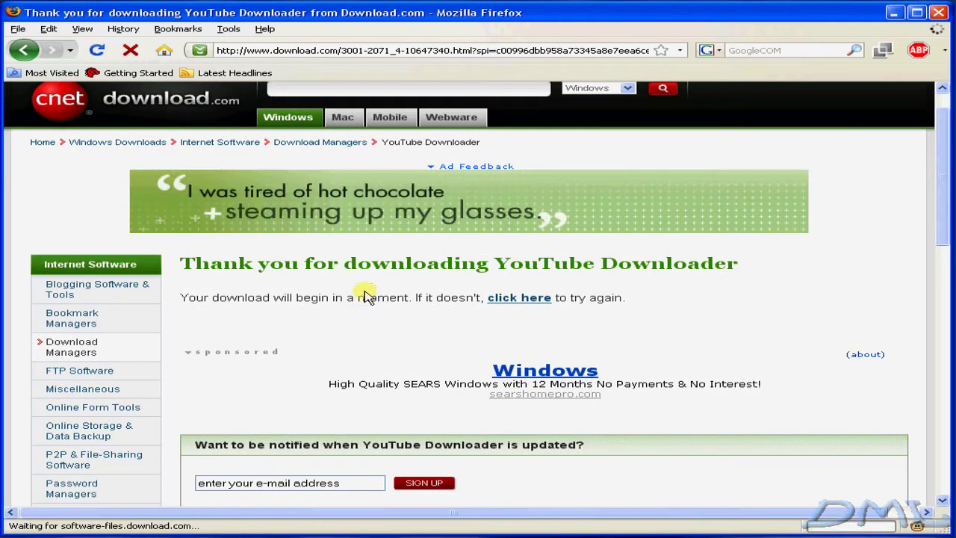
left_click(520, 297)
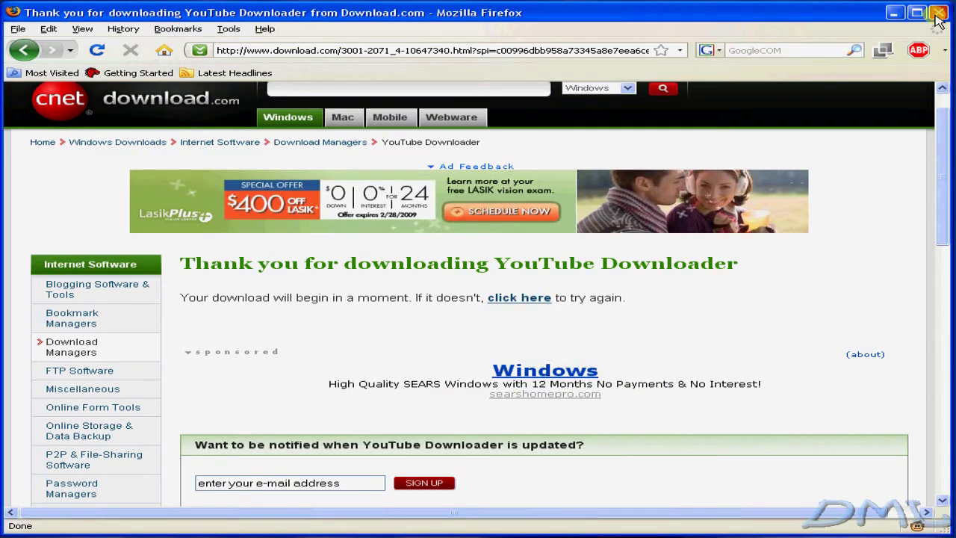
left_click(938, 12)
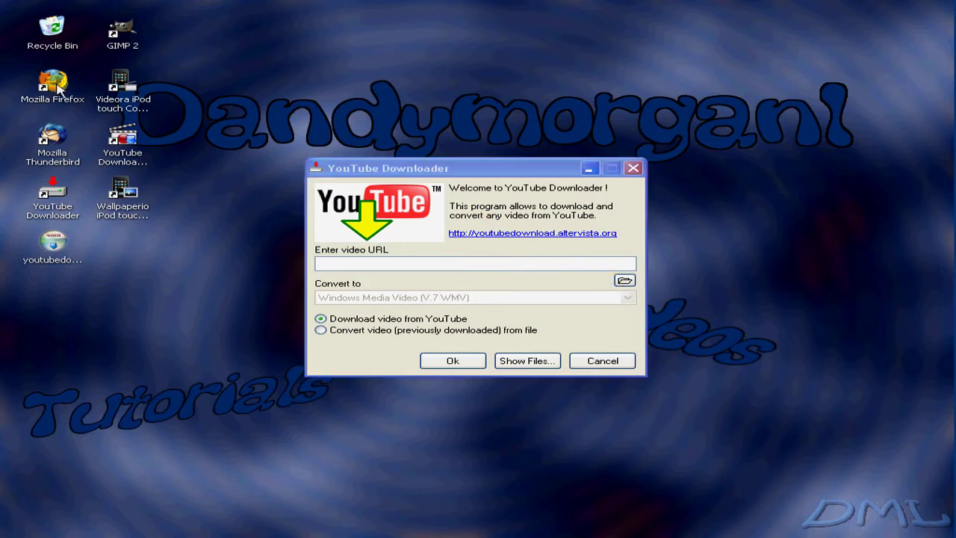
- Move the YouTube Downloader window to the upper right and focus its video URL field
left_click_drag(389, 167, 594, 83)
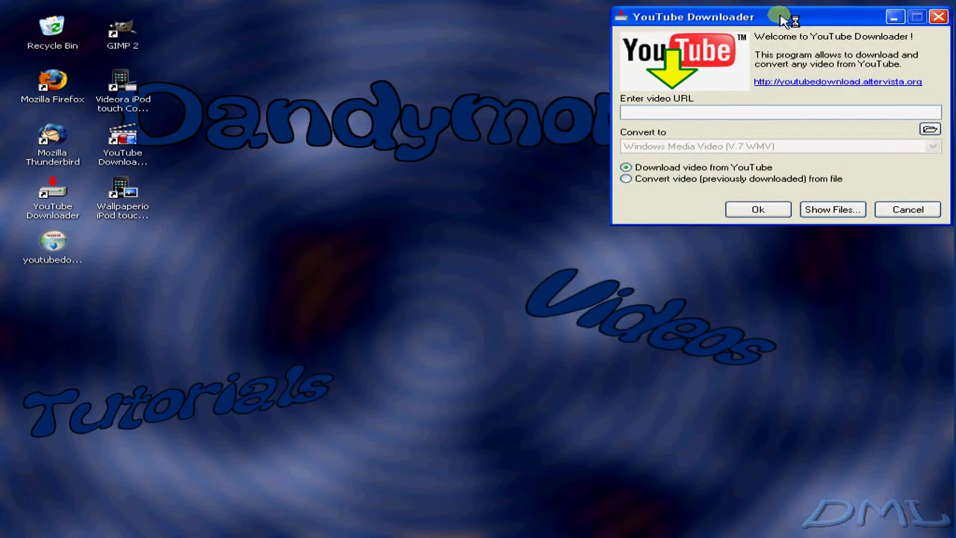
left_click(777, 112)
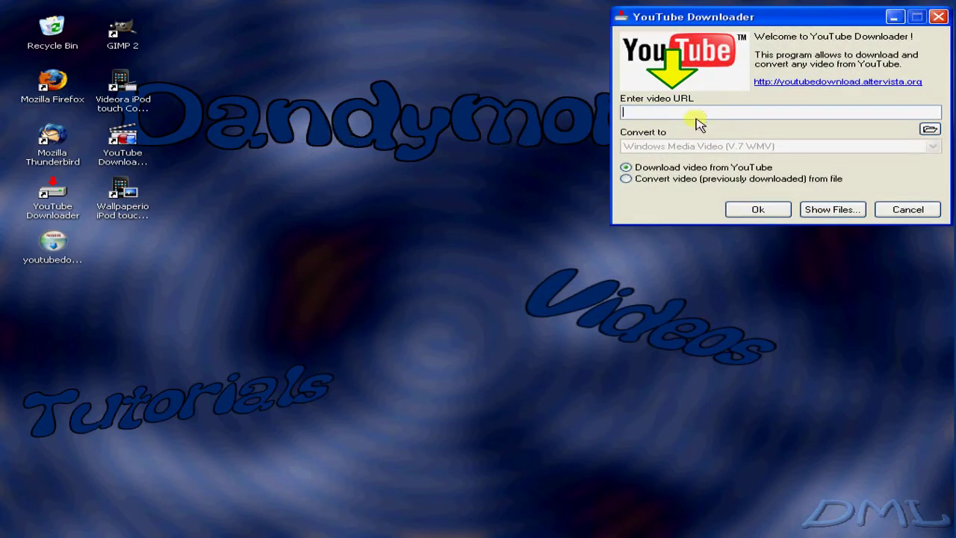
mouse_move(643, 110)
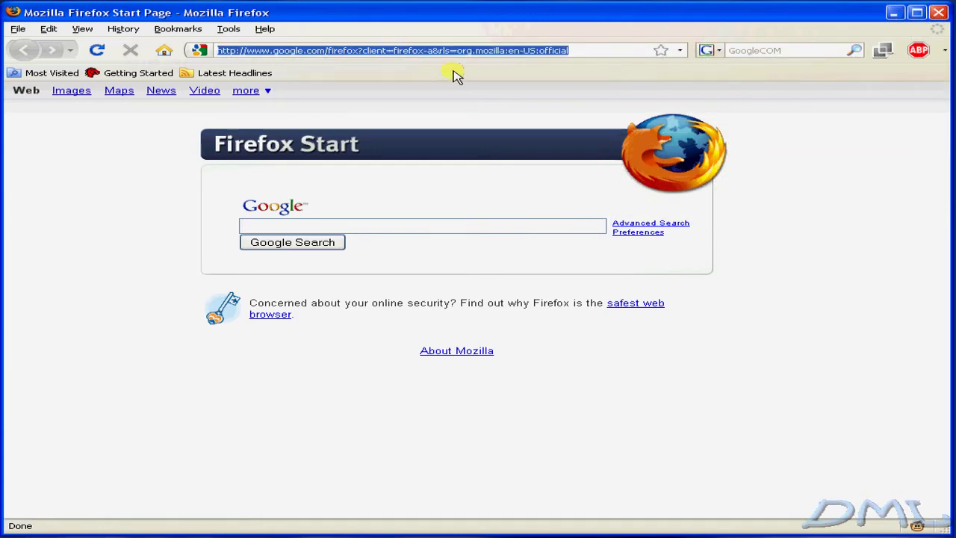
- Go to youtube.com, list My Videos, and open 'DML Intro Vid HD Test'
type("youtube.com/")
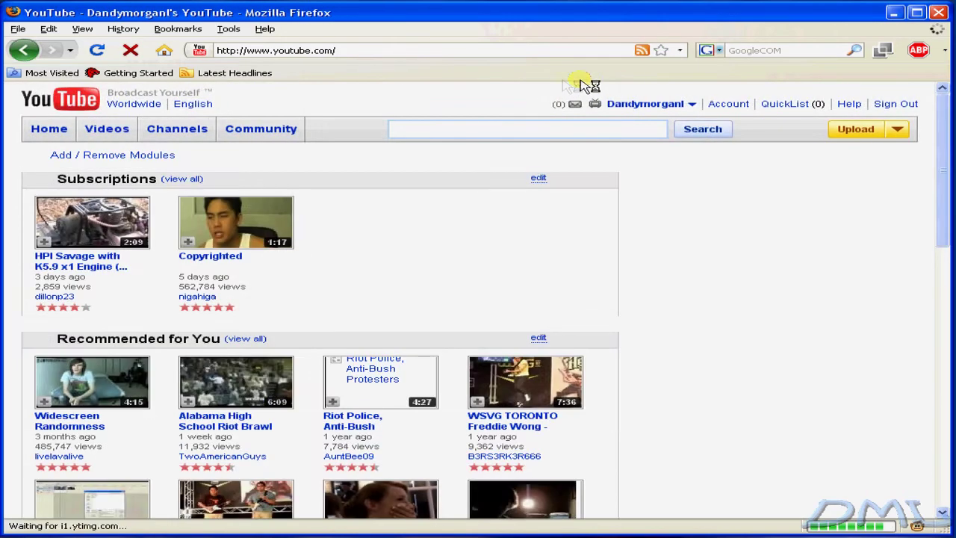
left_click(645, 104)
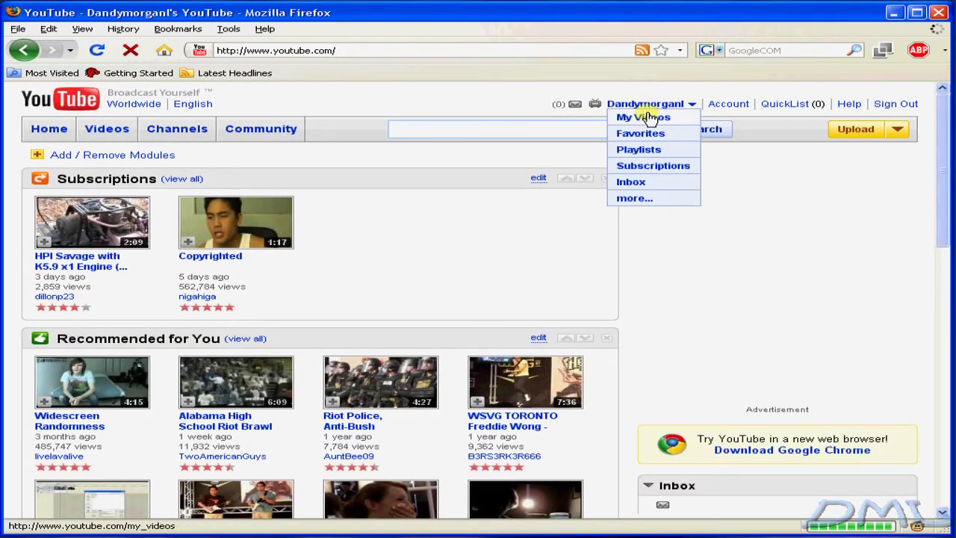
left_click(642, 116)
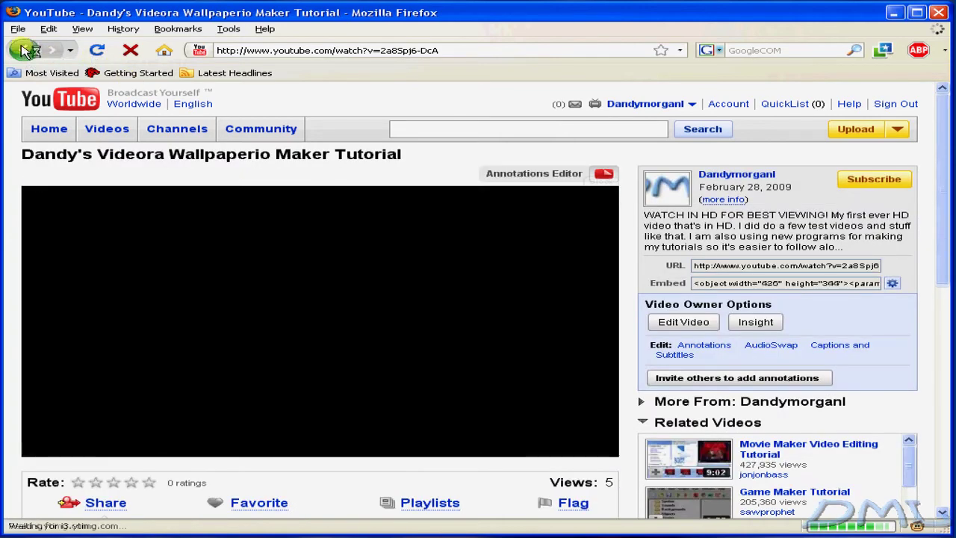
left_click(24, 51)
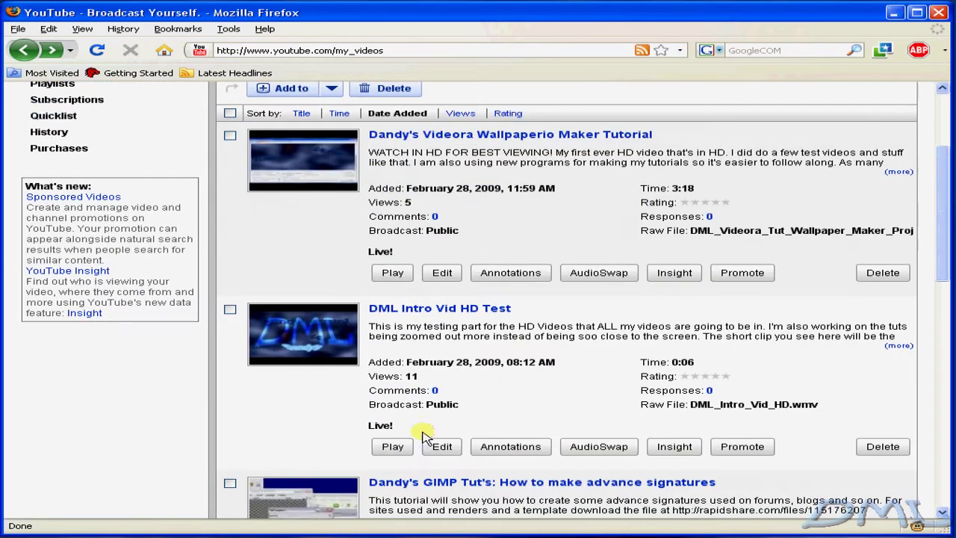
left_click(439, 308)
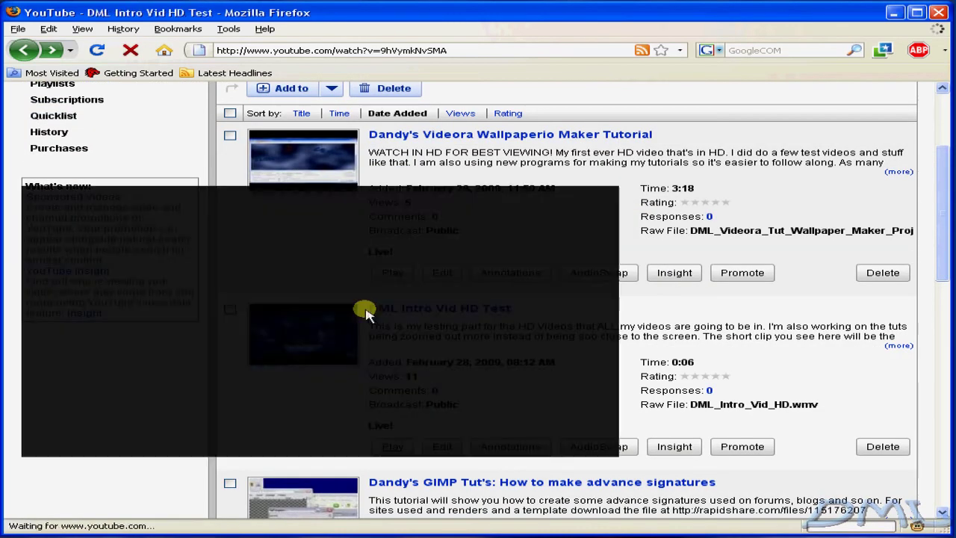
- Pause the video and copy its full address from the address bar
left_click(442, 307)
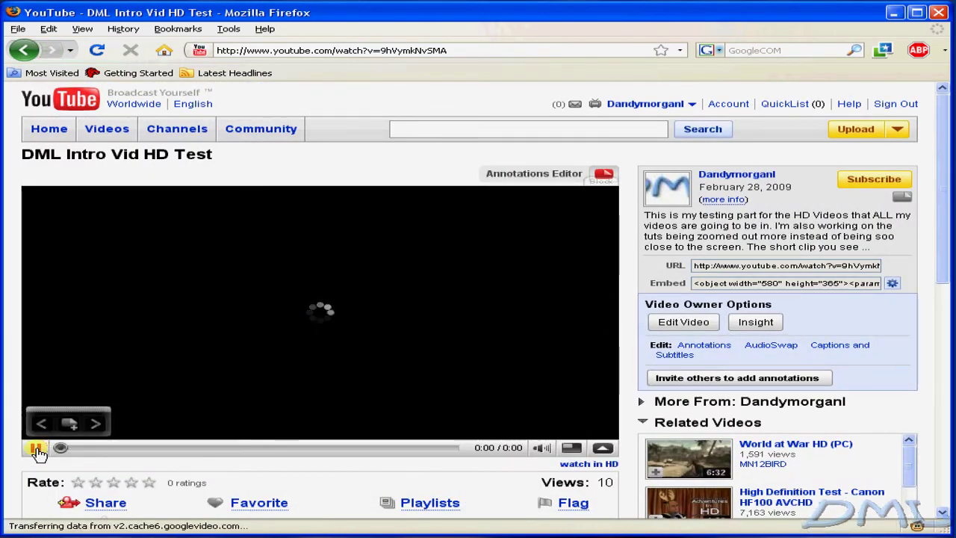
left_click(36, 448)
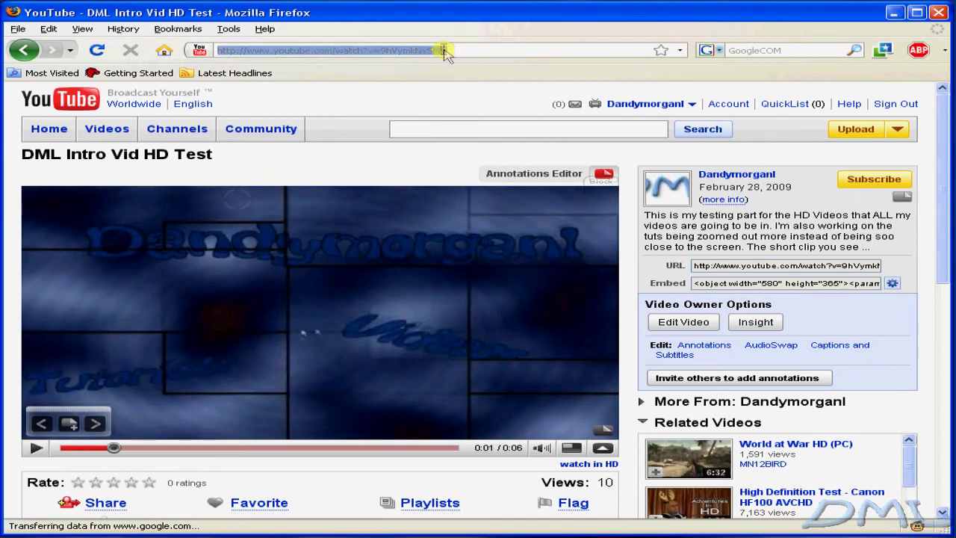
left_click(328, 50)
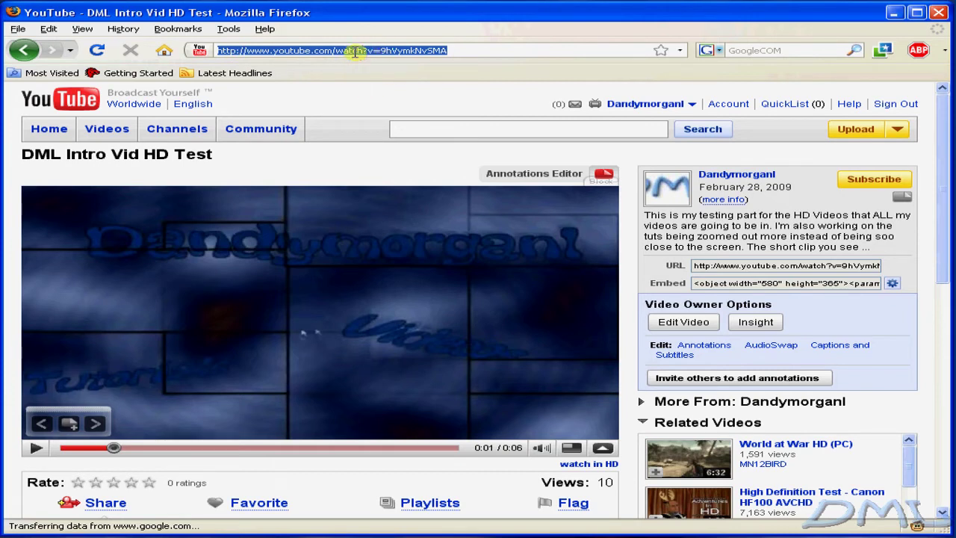
right_click(495, 60)
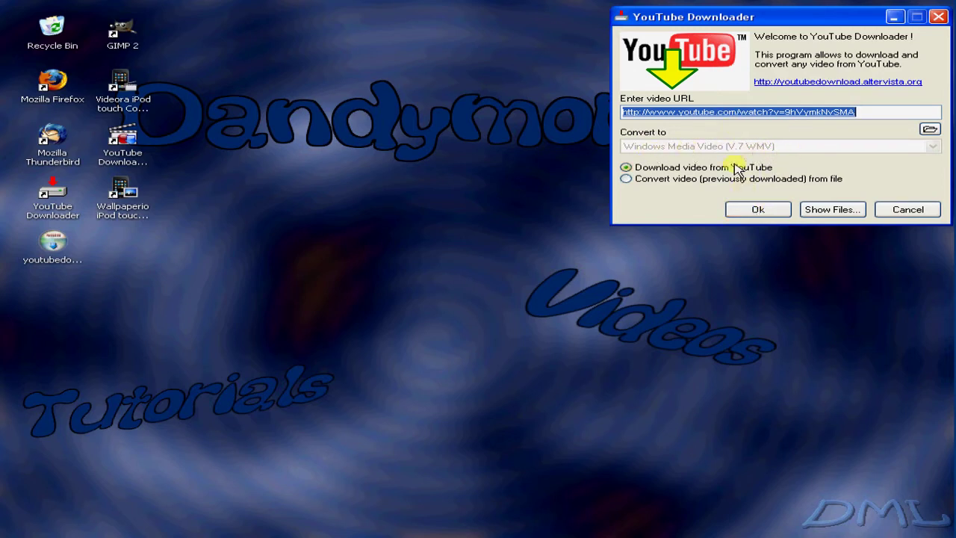
mouse_move(644, 146)
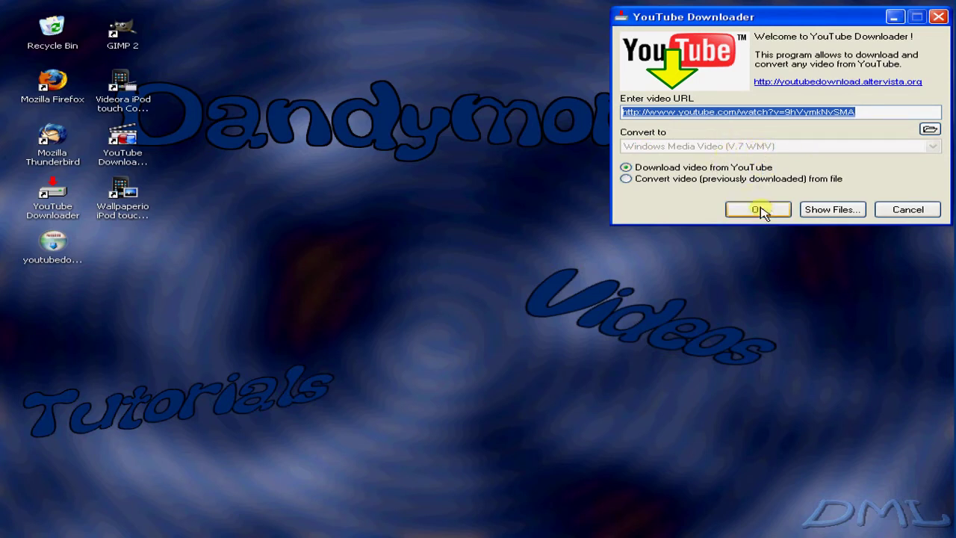
- Start downloading the pasted video URL from YouTube via Ok
left_click(758, 209)
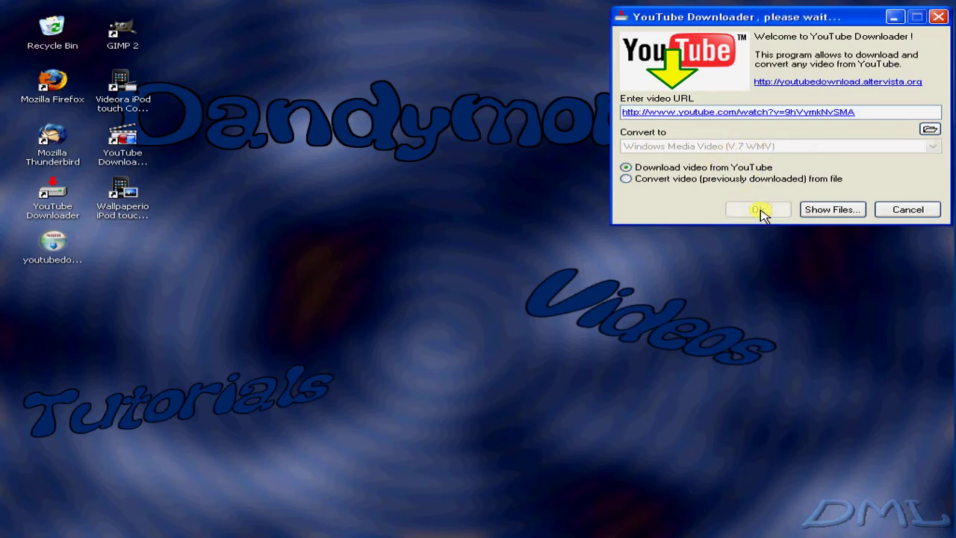
left_click(757, 210)
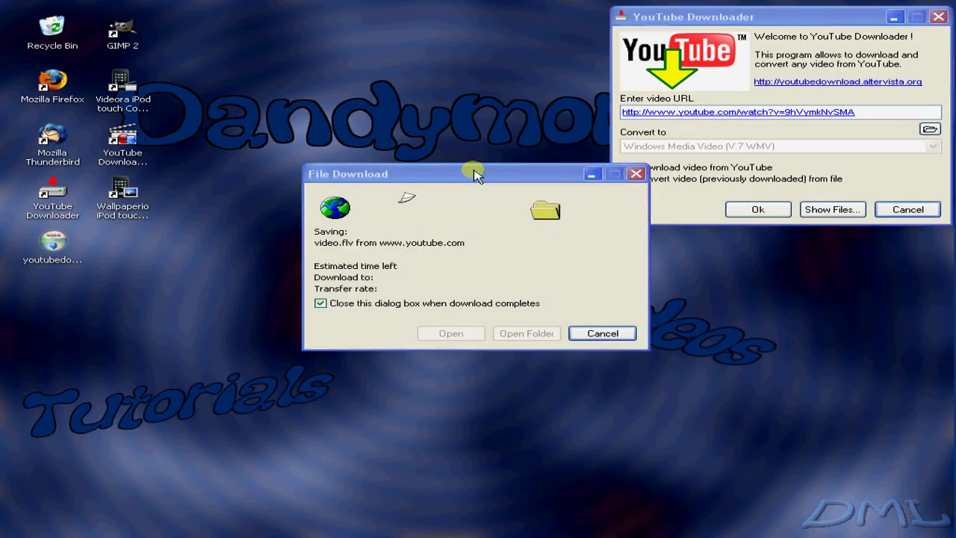
left_click(543, 210)
type("DML Intro Vid HD Test.flv")
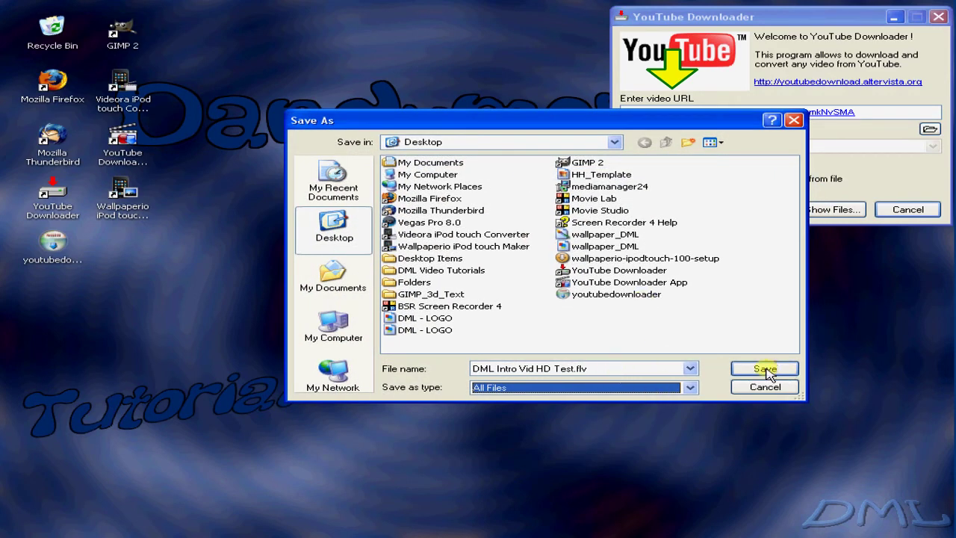
- Save the video to the Desktop as 'DML Intro Vid HD Test.flv'
left_click(765, 367)
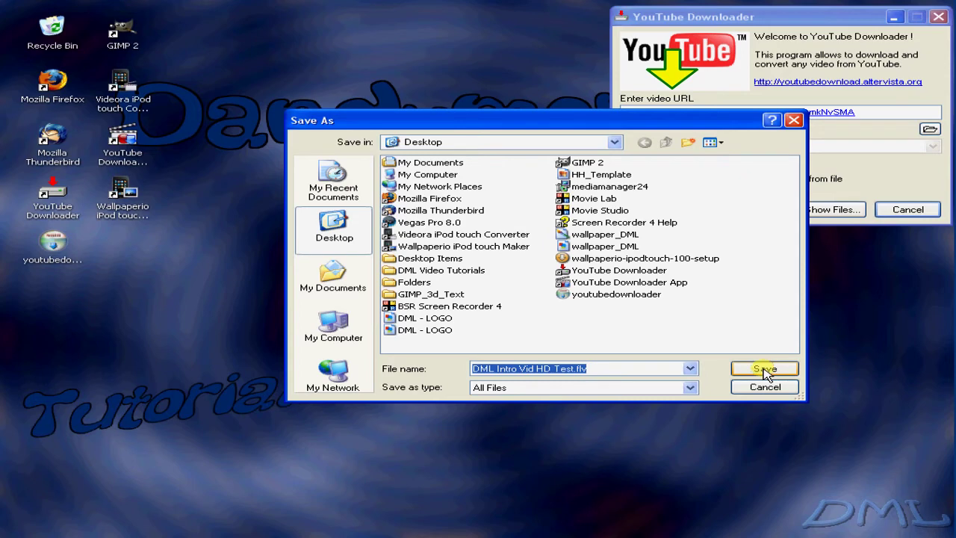
left_click(763, 368)
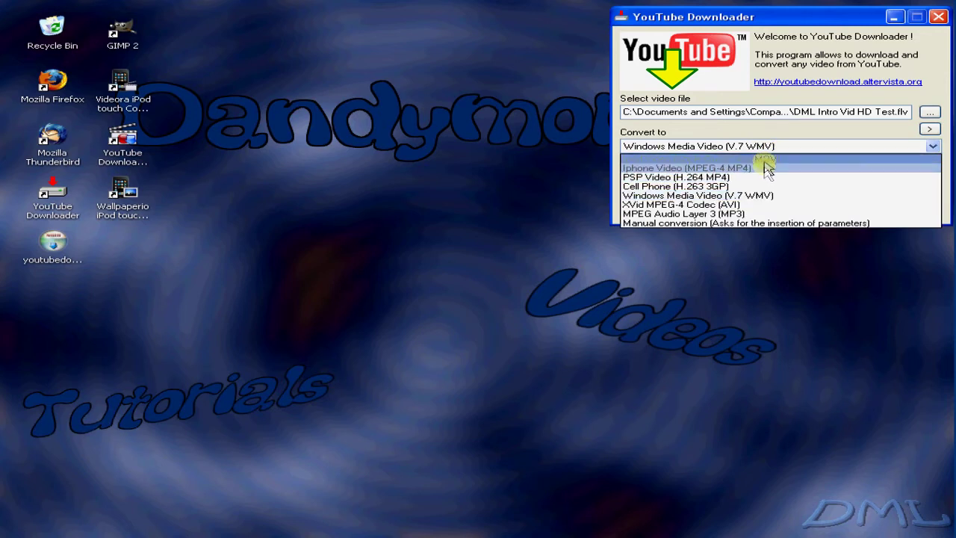
- Choose Iphone Video (MPEG-4 MP4) as the conversion format and start converting
left_click(685, 168)
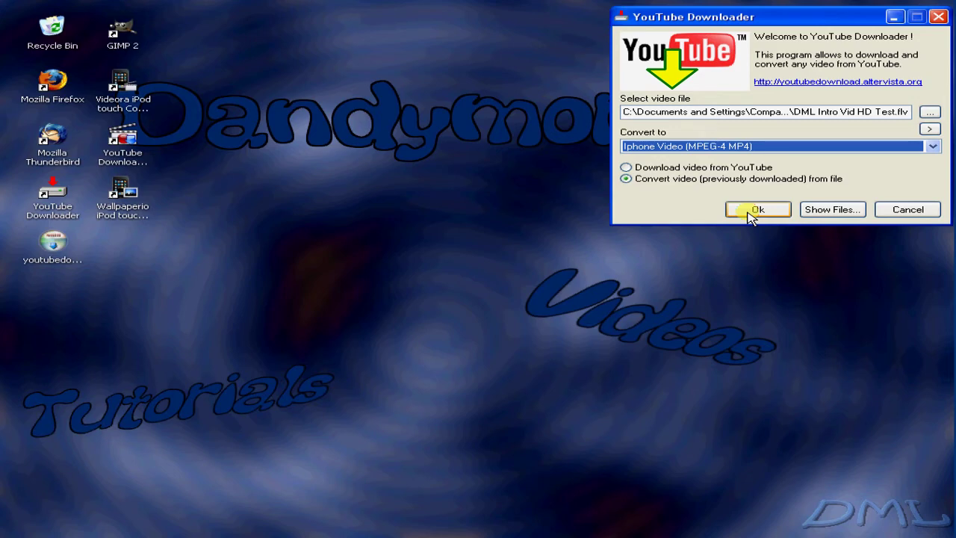
left_click(757, 209)
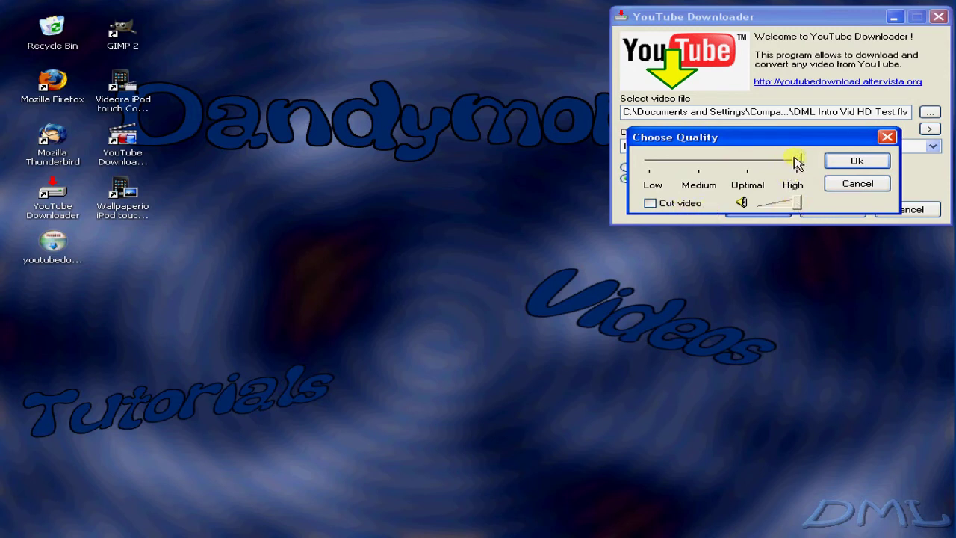
- Set output quality to High, convert to MP4, and acknowledge the success message
left_click_drag(794, 158, 747, 158)
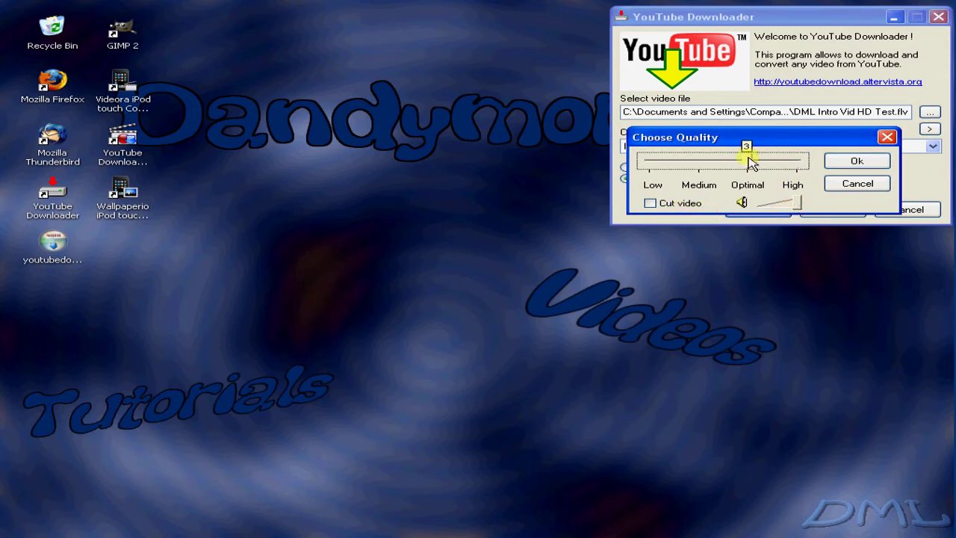
left_click_drag(747, 162, 795, 162)
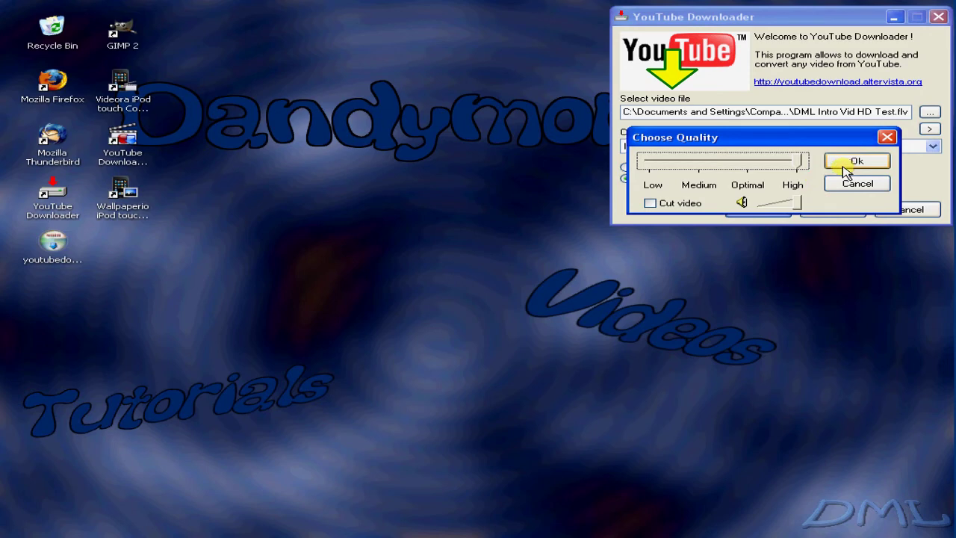
left_click(858, 161)
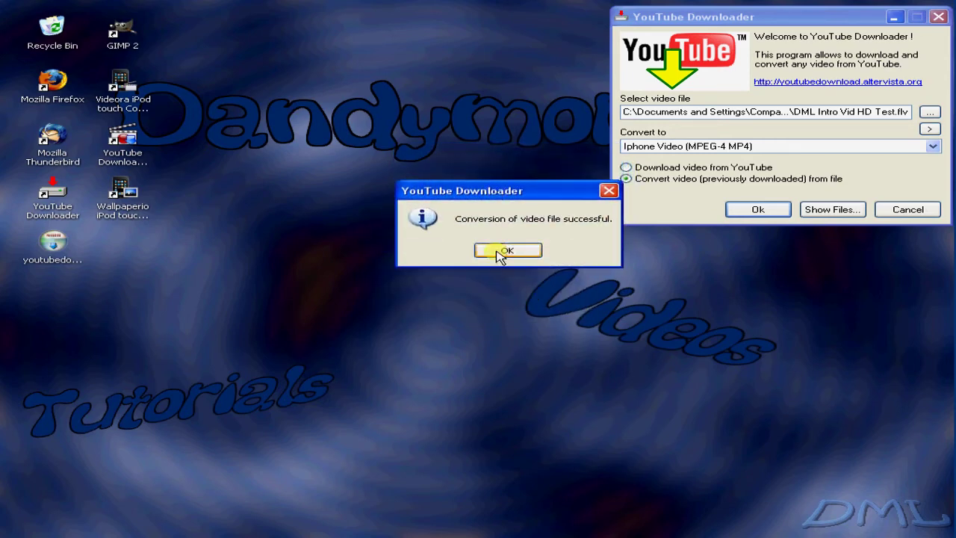
left_click(508, 251)
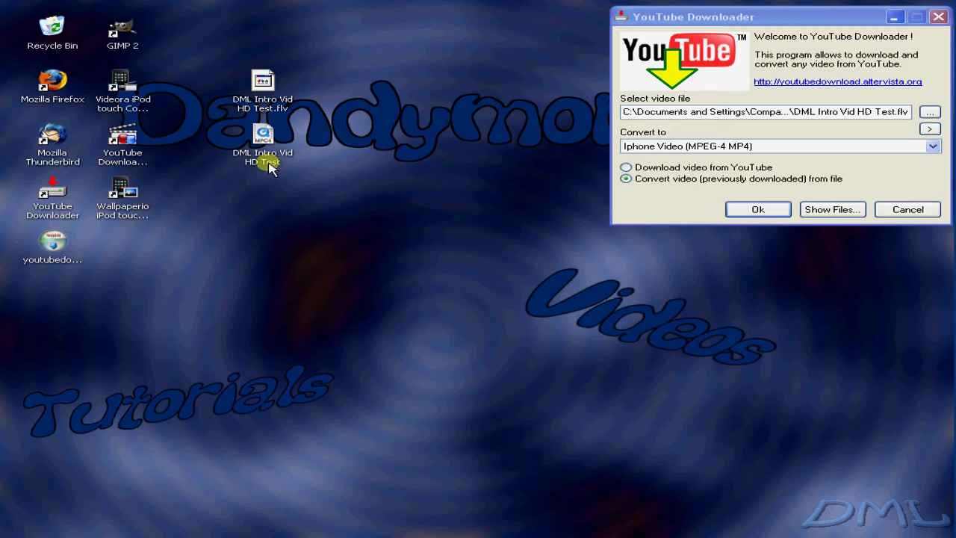
mouse_move(581, 232)
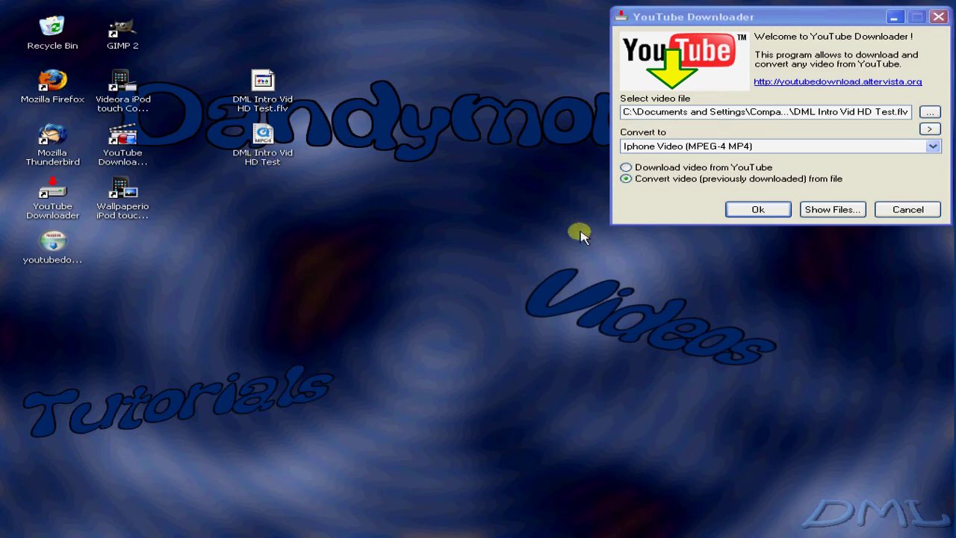
mouse_move(708, 21)
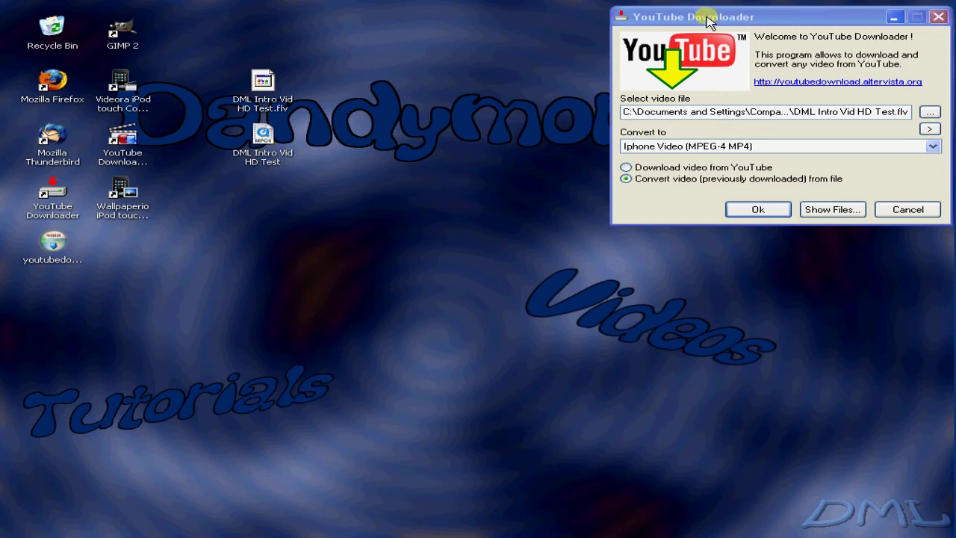
left_click_drag(705, 16, 686, 48)
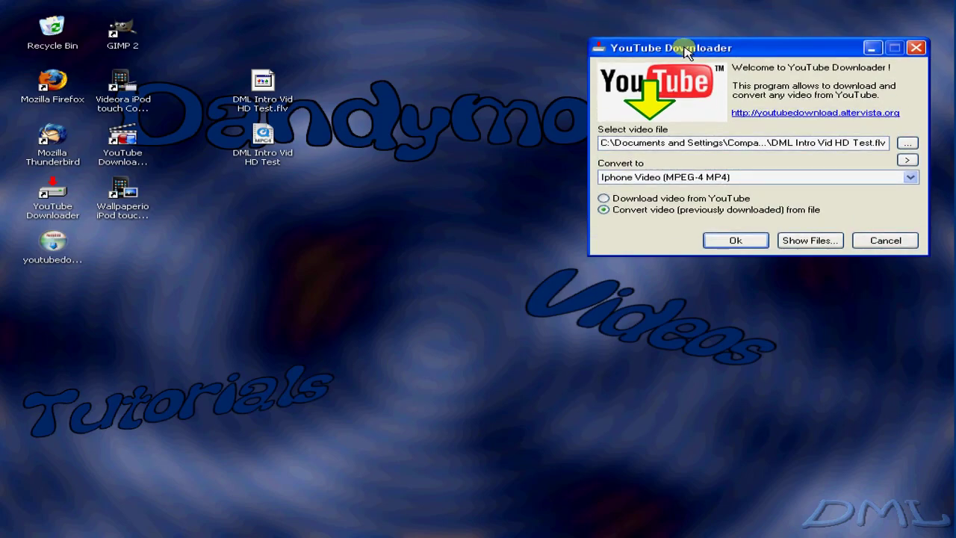